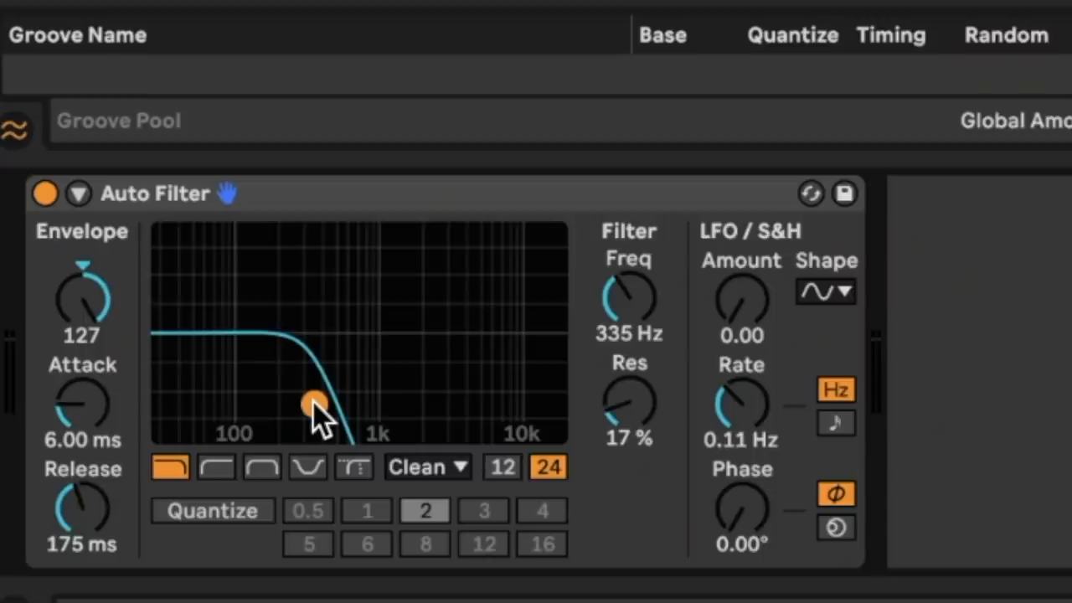
# - Enable the Auto Filter's sidechain with 25-Drums to MIDI as its Audio From source
pyautogui.click(77, 195)
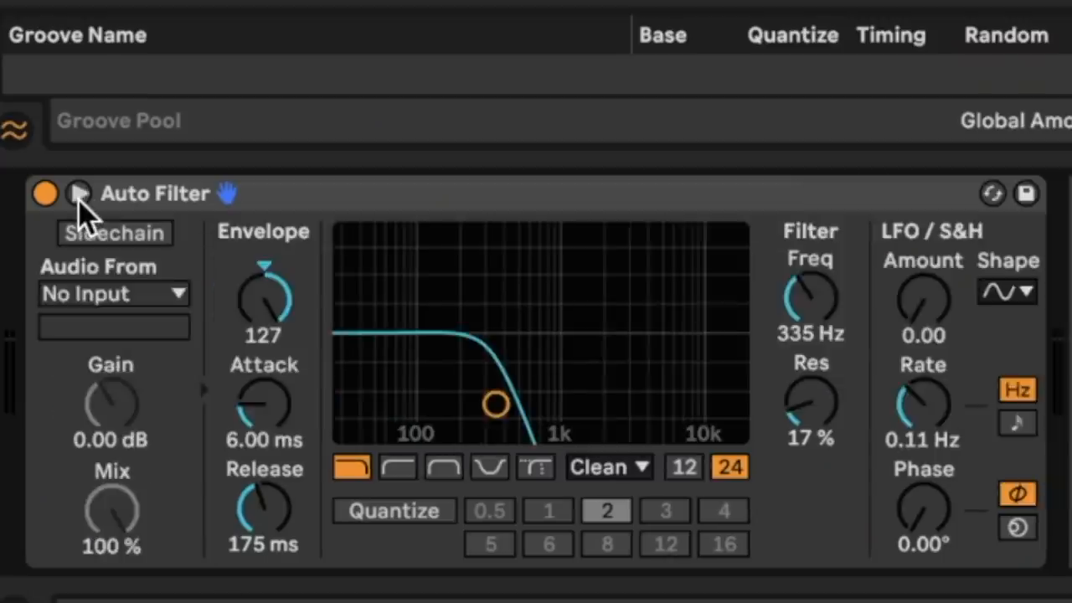
pyautogui.click(114, 233)
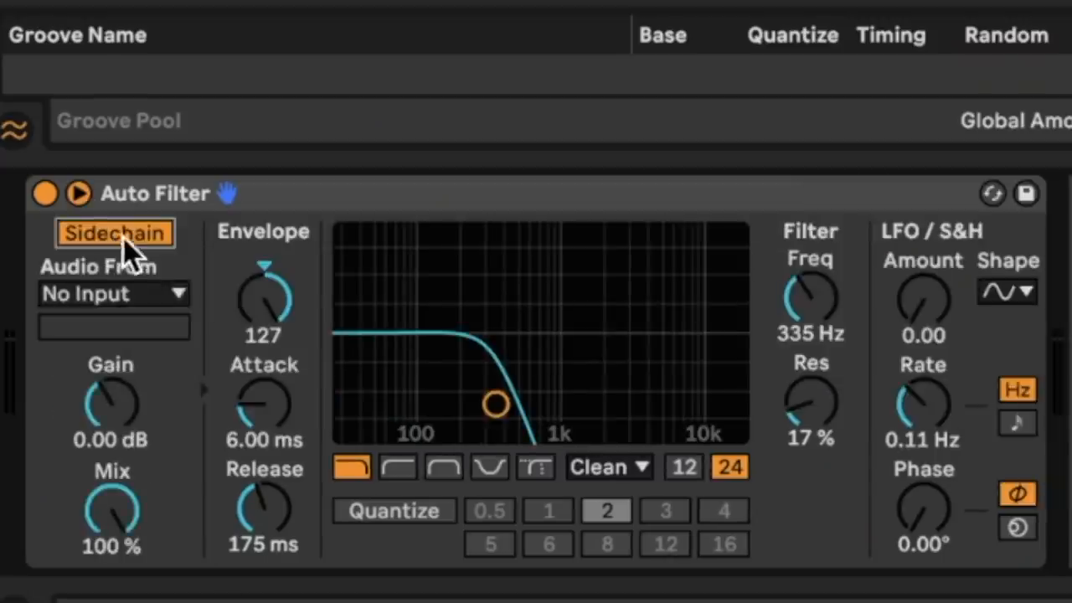
pyautogui.click(114, 293)
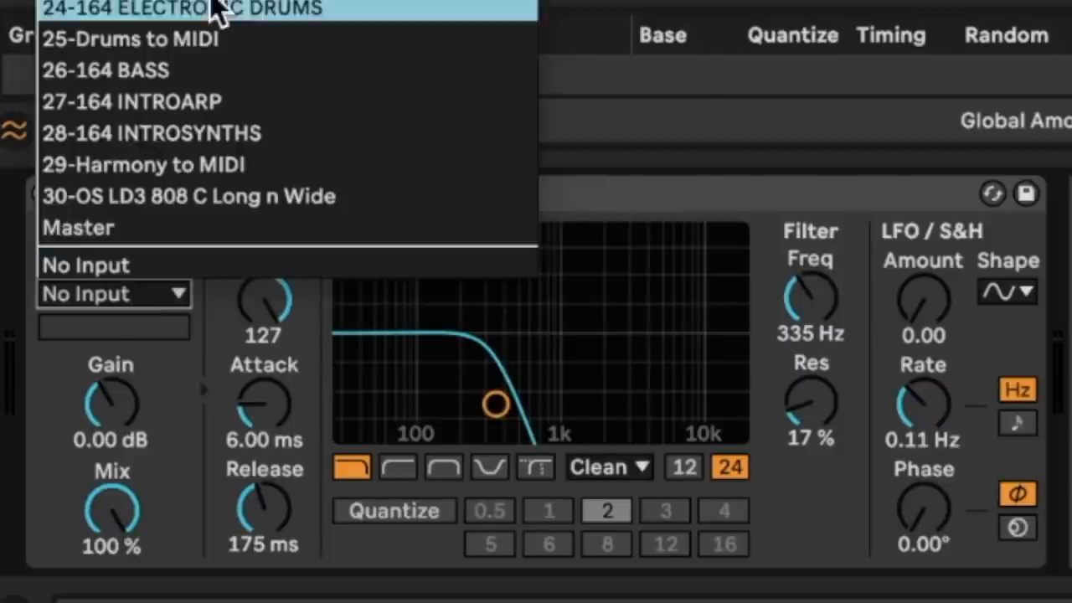
pyautogui.click(131, 37)
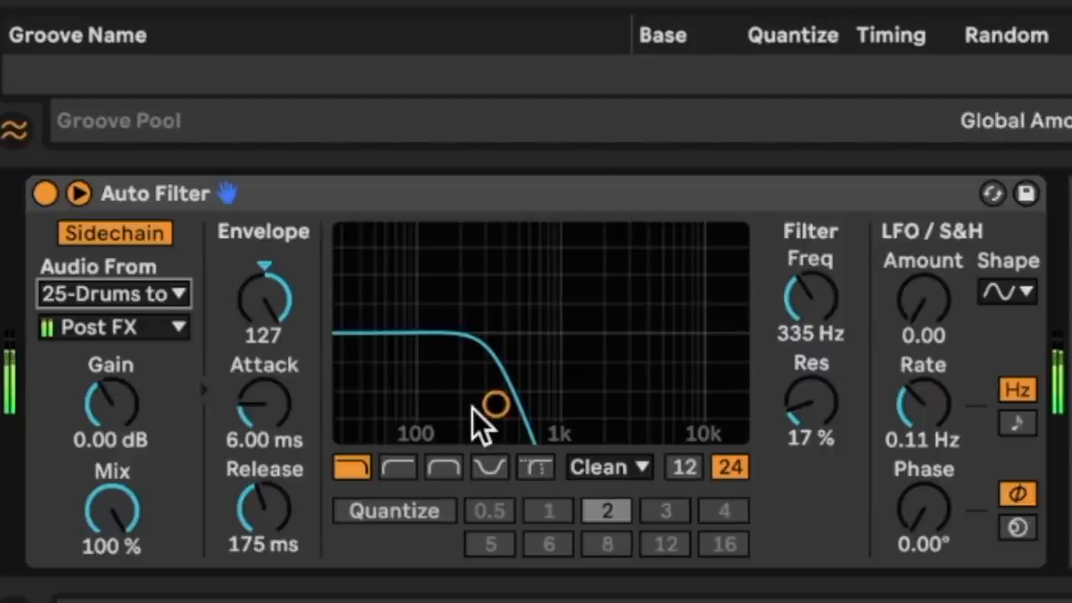
pyautogui.moveTo(499, 435)
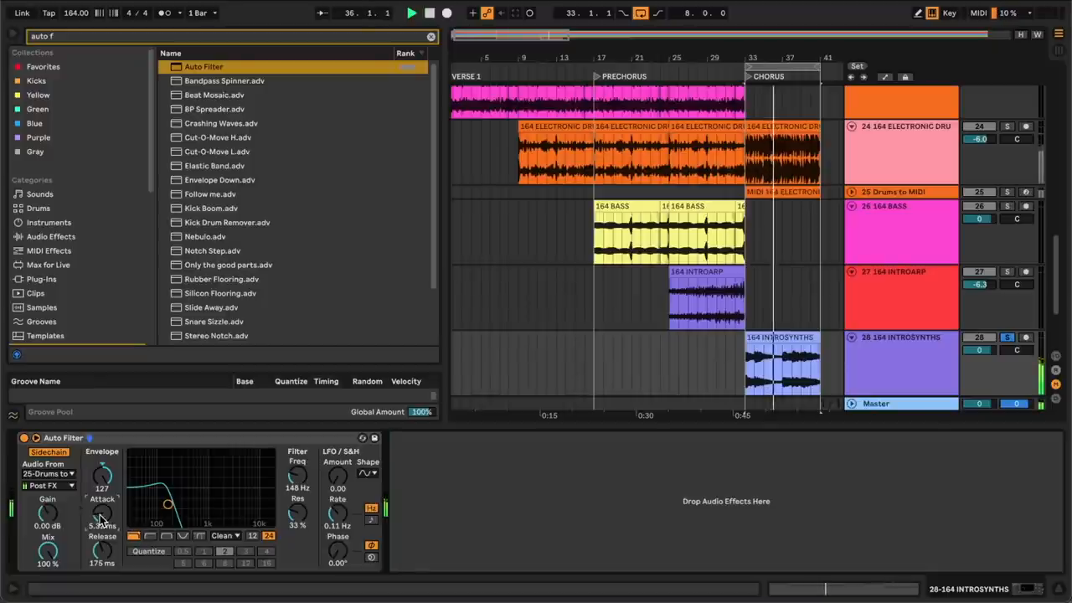
# - Search the browser for 'ott' and load OTT.adv after the Auto Filter on 164 INTROSYNTHS
pyautogui.write('ott')
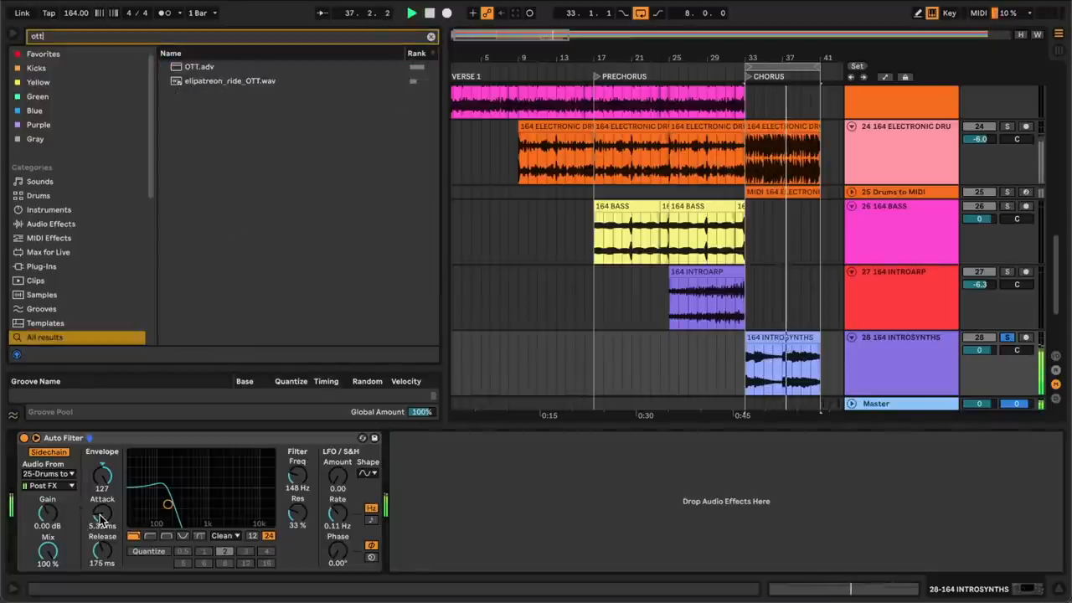
pyautogui.doubleClick(199, 67)
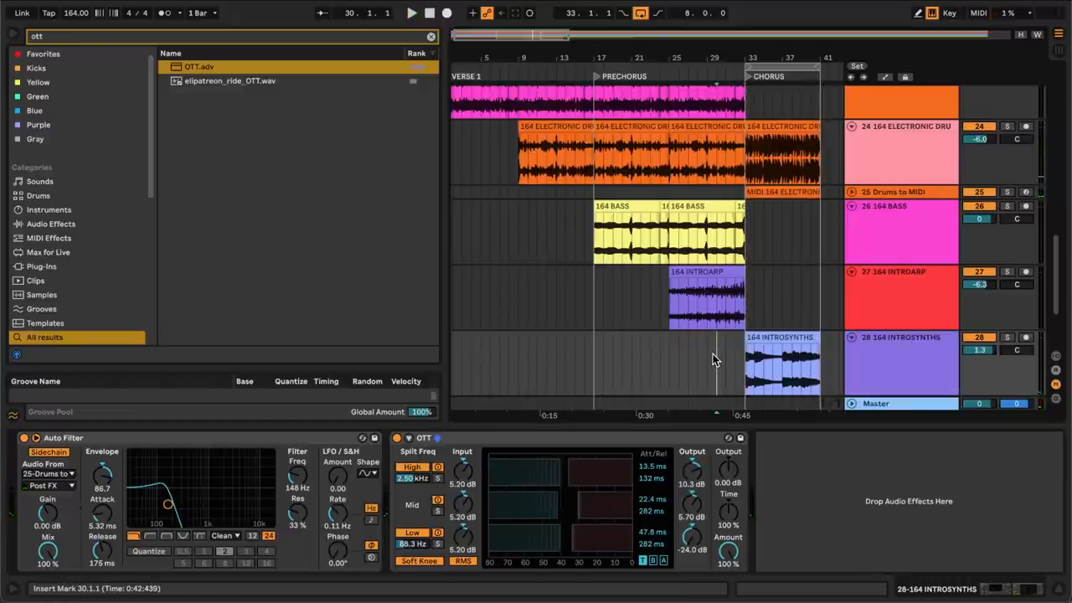
pyautogui.click(412, 12)
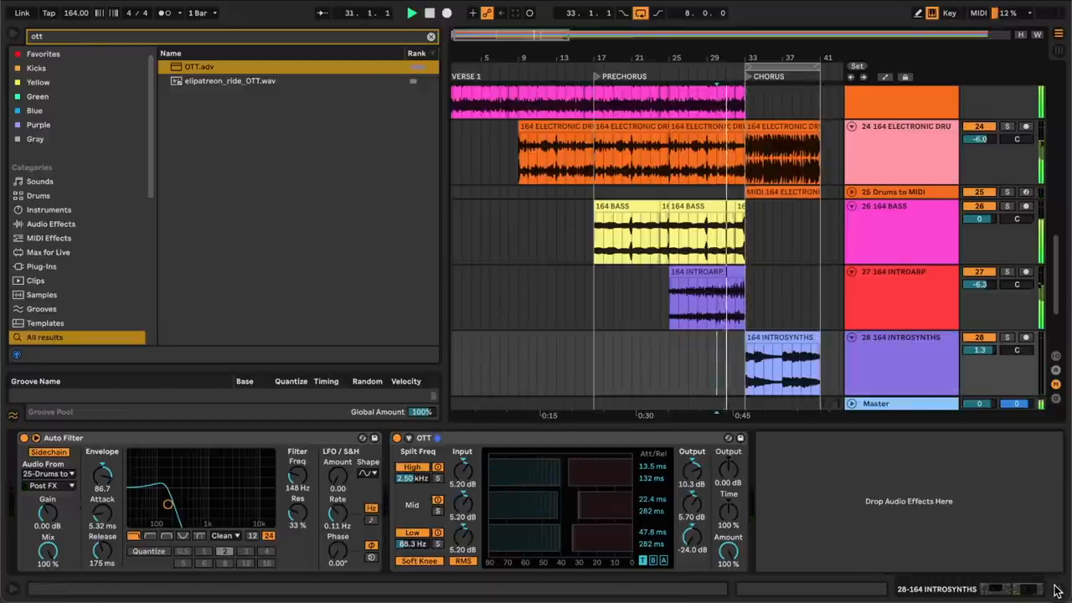